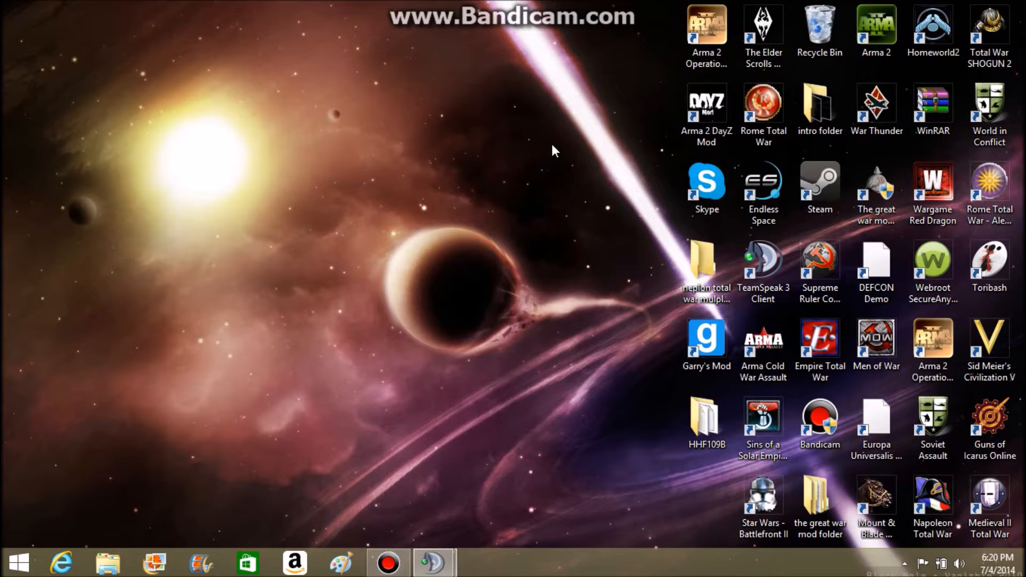
{"action": "mouse_move", "coordinate": [574, 174]}
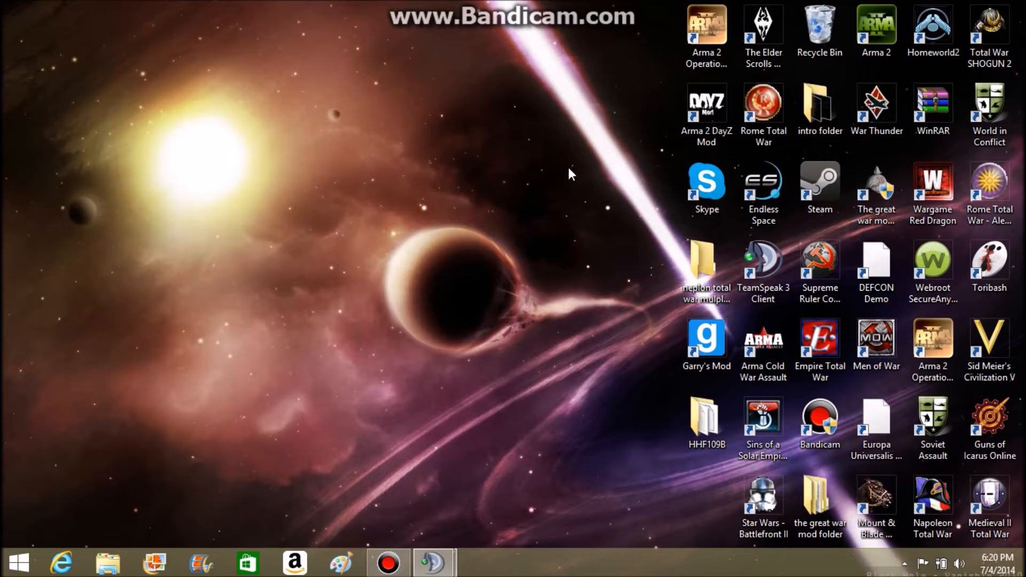
- Launch Internet Explorer from the taskbar so the MSN home page appears
{"action": "left_click", "coordinate": [877, 104]}
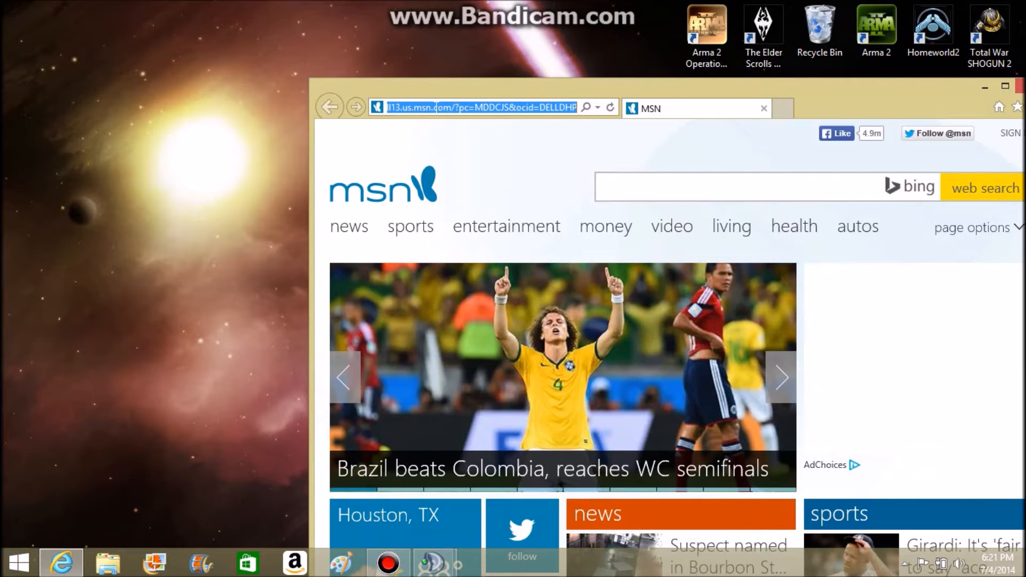
- Enter the ModDB Homefront mod address and load the mod page
{"action": "left_click", "coordinate": [492, 107]}
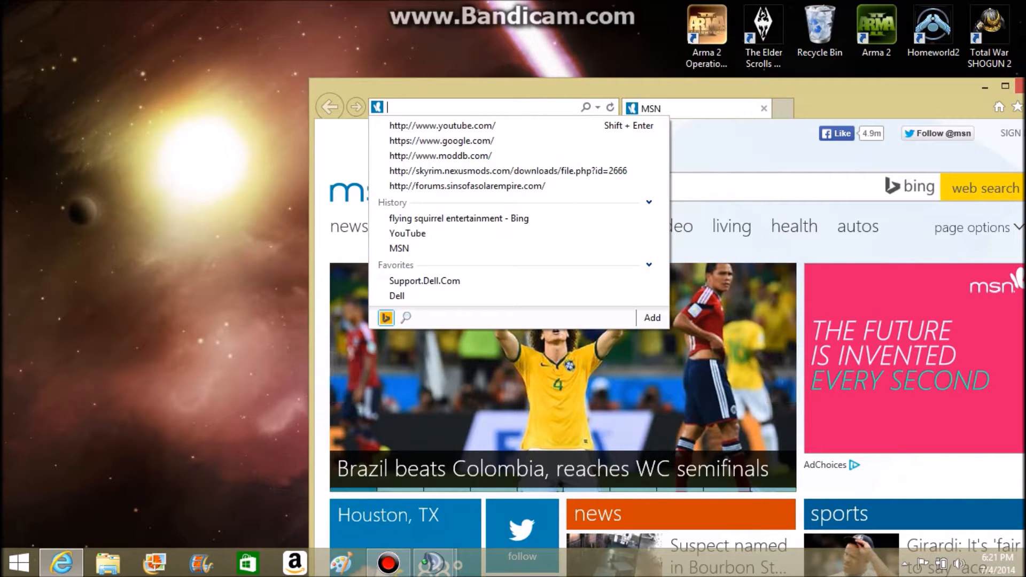
{"action": "type", "text": "homefron"}
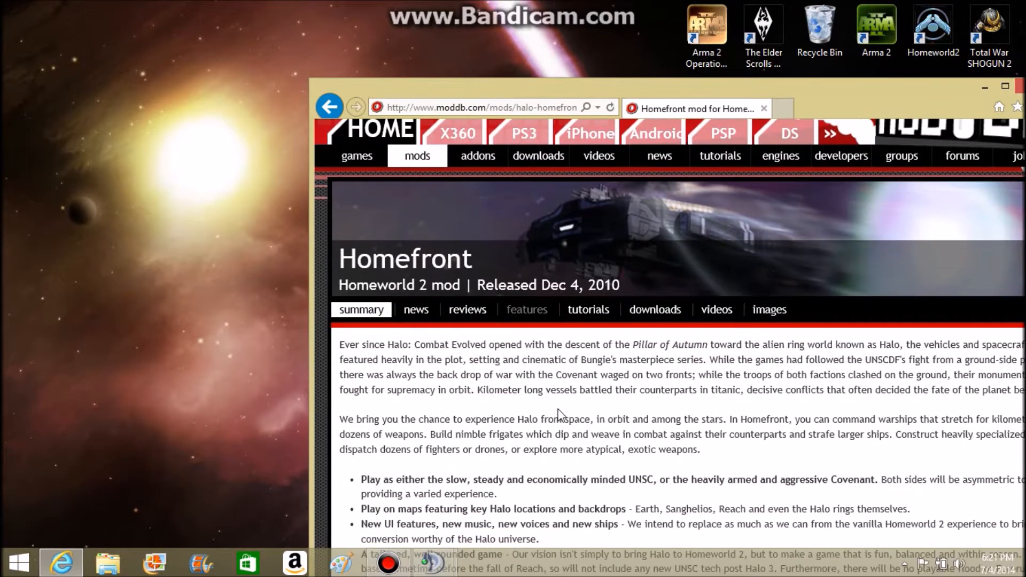
- Scroll down the Homefront page to the HHF v1.09B and v1.09A downloads
{"action": "scroll", "scroll_direction": "down", "scroll_amount": 3}
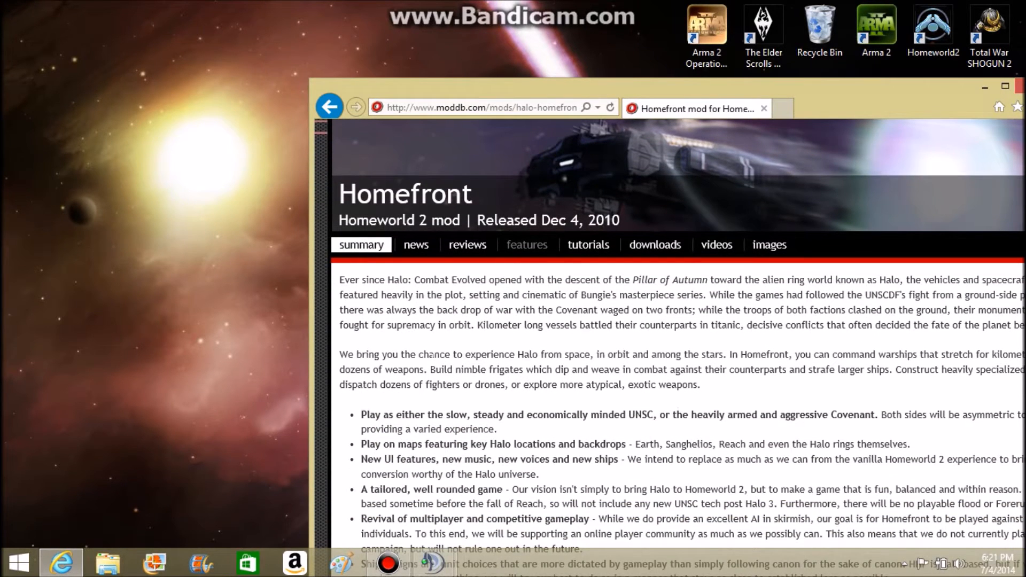
{"action": "scroll", "scroll_direction": "down", "scroll_amount": 3}
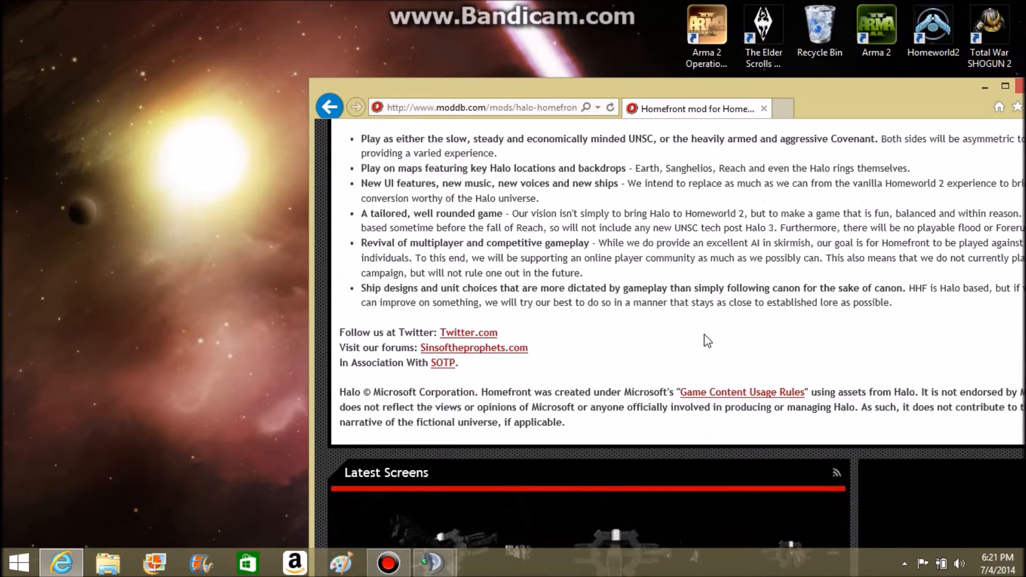
{"action": "scroll", "scroll_direction": "down", "scroll_amount": 3}
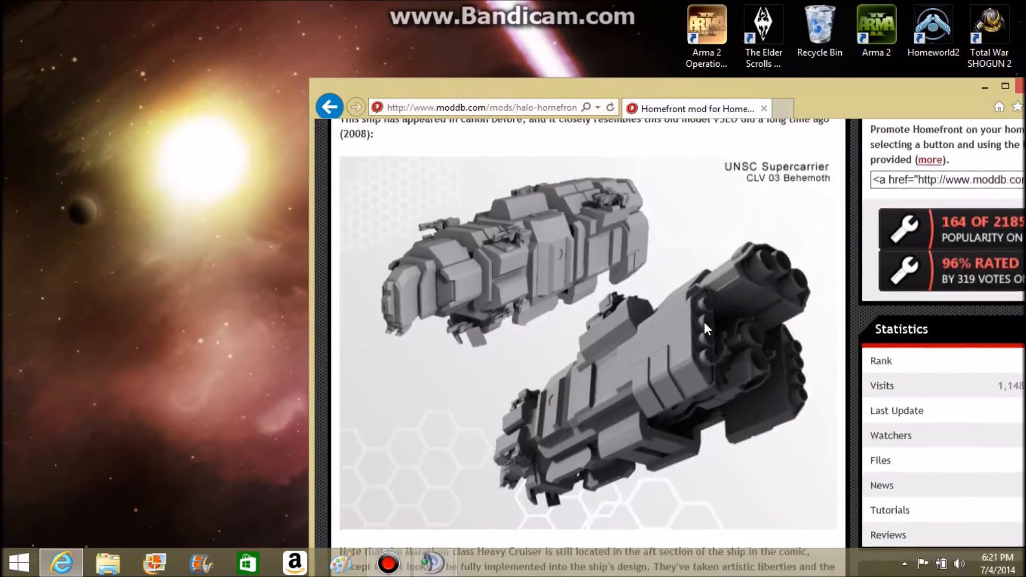
{"action": "scroll", "scroll_direction": "down", "scroll_amount": 3}
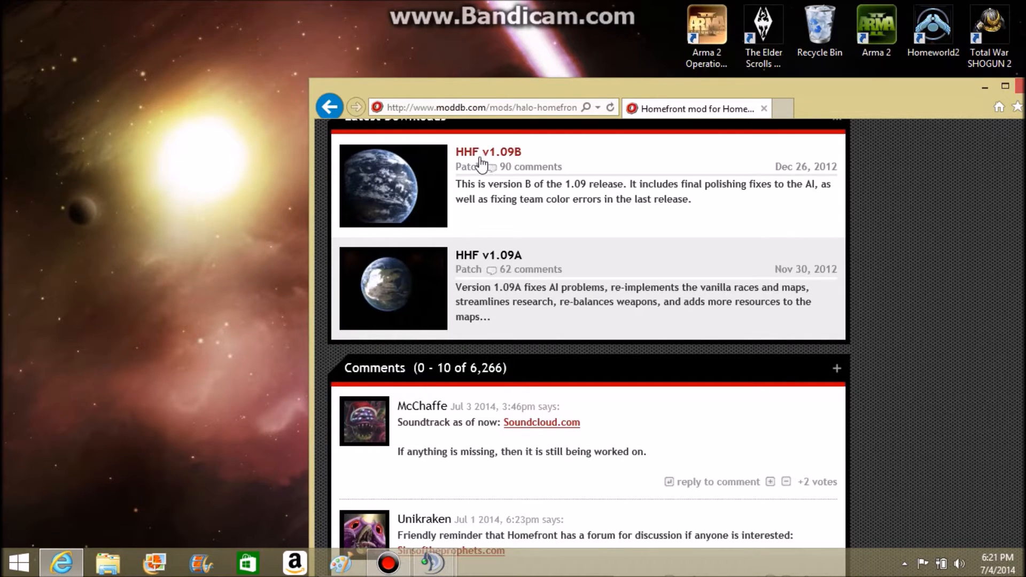
{"action": "mouse_move", "coordinate": [755, 165]}
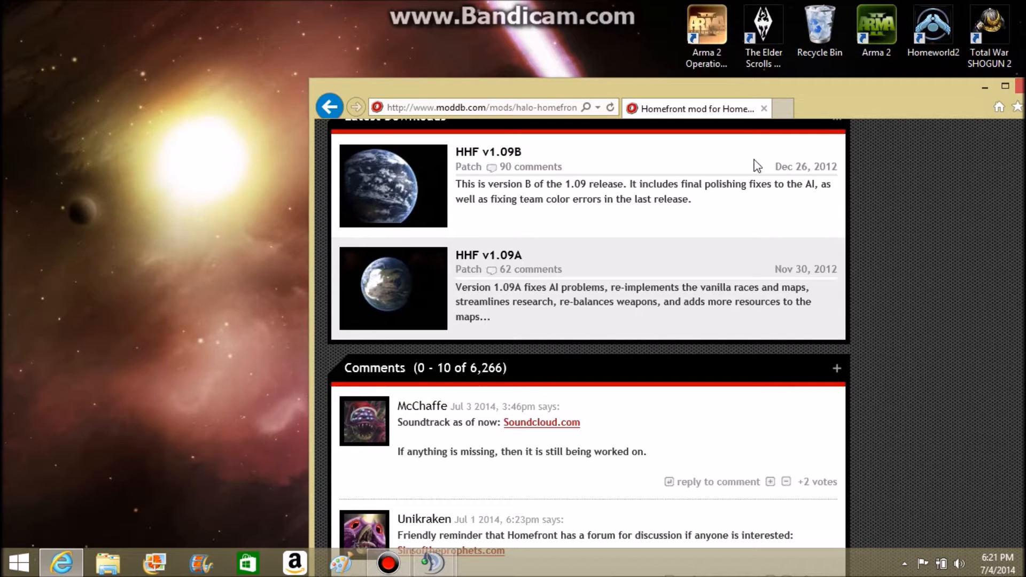
{"action": "mouse_move", "coordinate": [791, 177]}
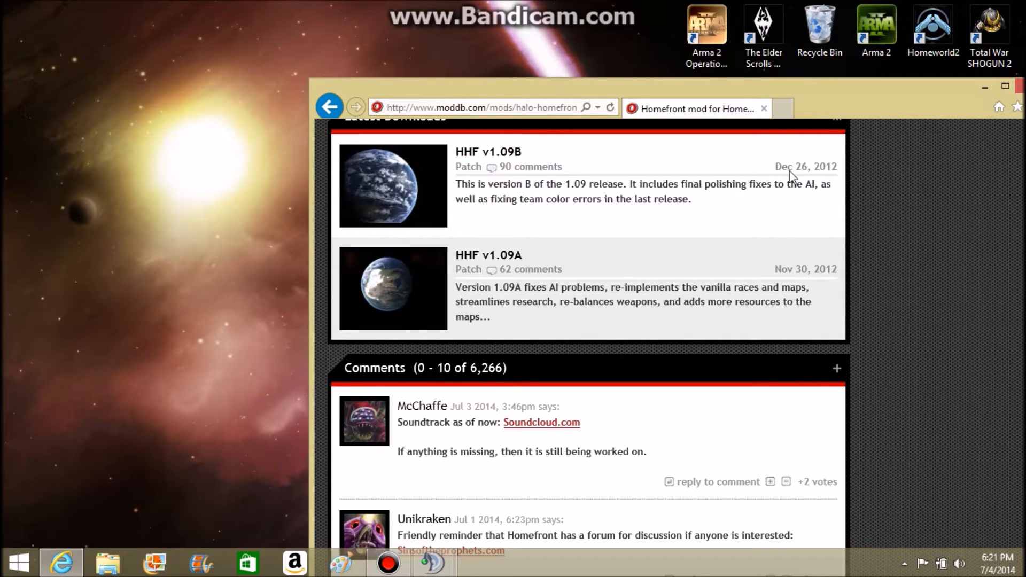
{"action": "mouse_move", "coordinate": [586, 169]}
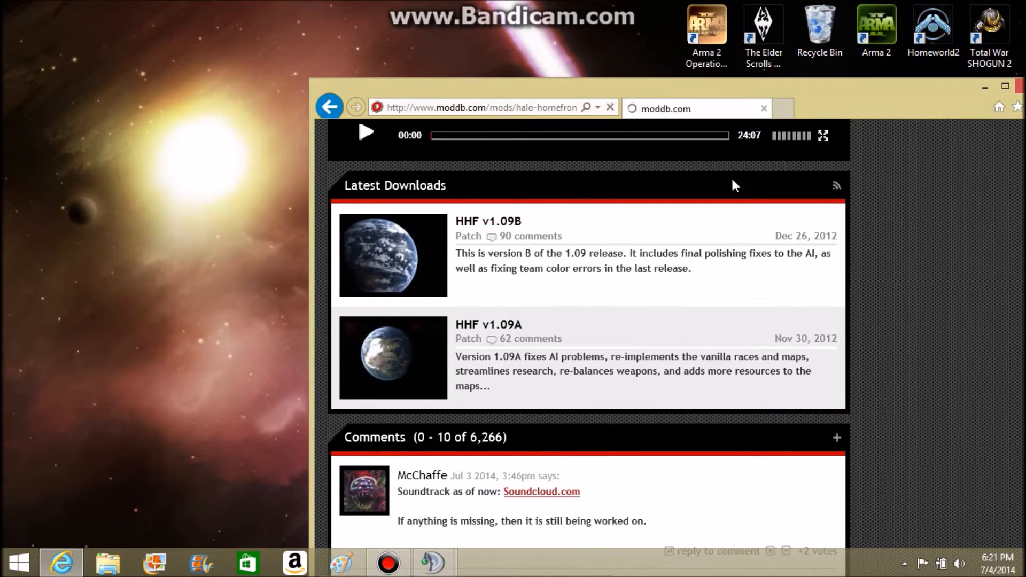
- Download the HHF v1.09B patch from its ModDB page and close the browser window
{"action": "left_click", "coordinate": [488, 221]}
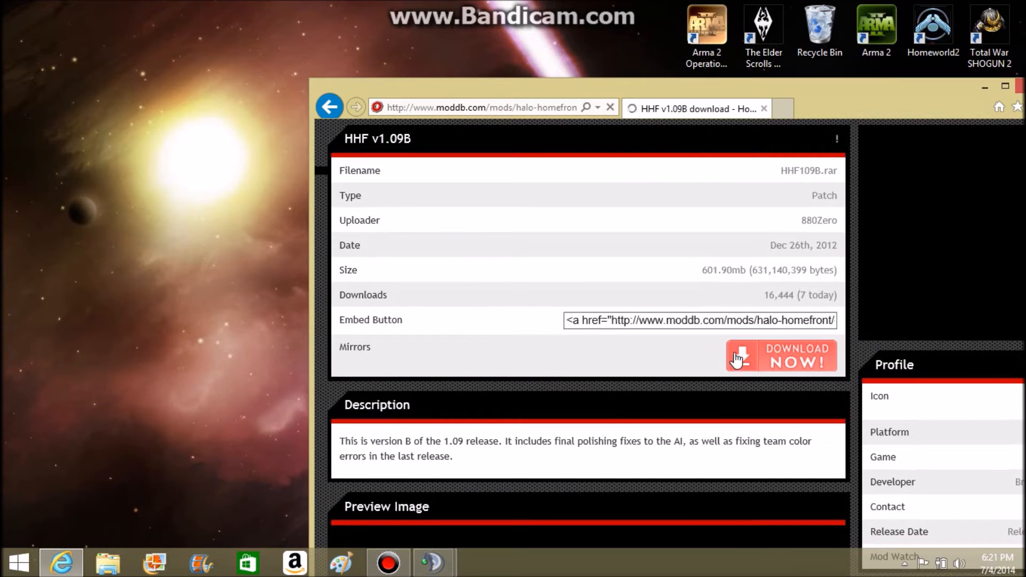
{"action": "left_click", "coordinate": [782, 356]}
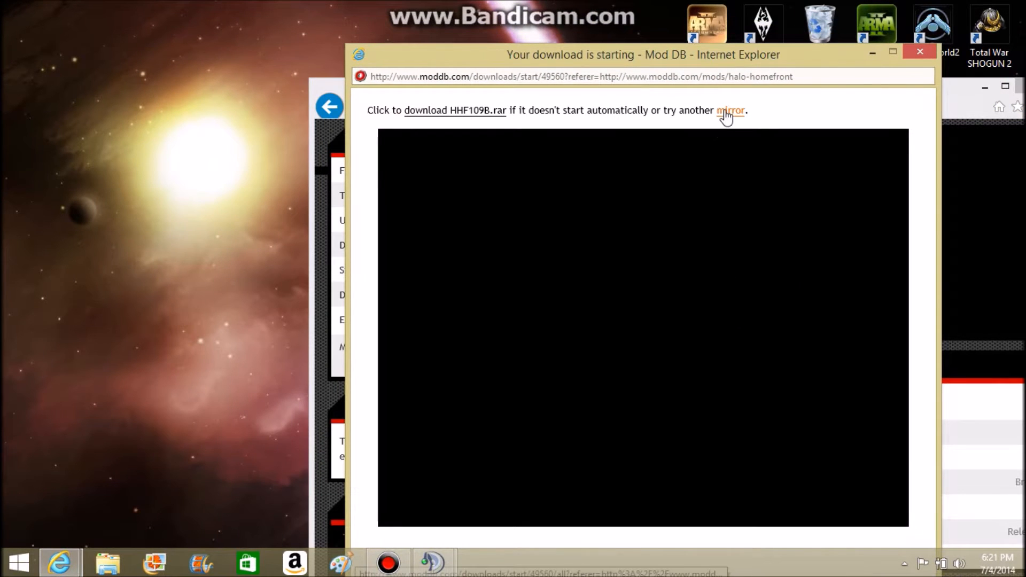
{"action": "left_click", "coordinate": [730, 110]}
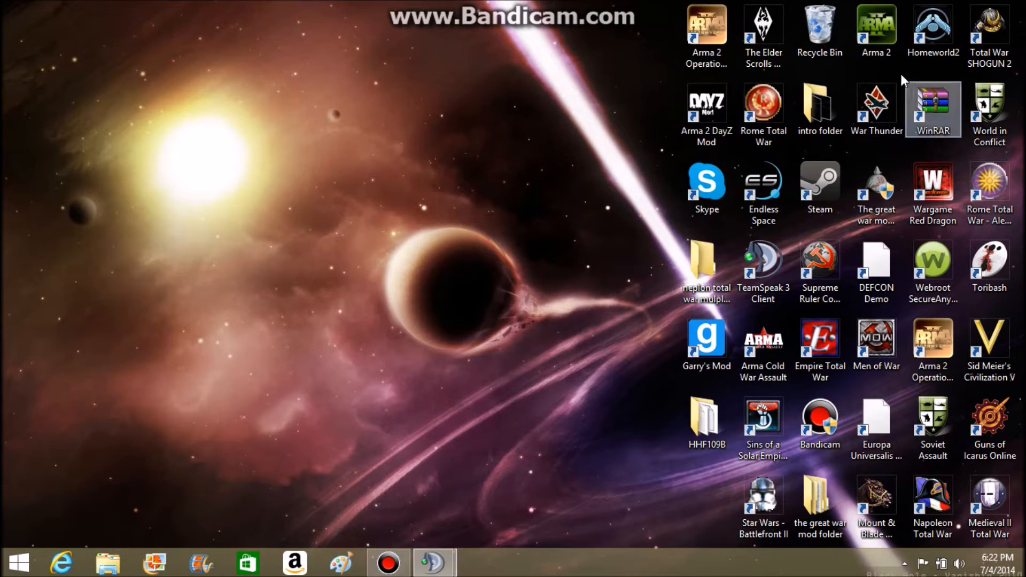
- Move the HHF109B folder to mid-desktop and open File Explorer on OS (C:)
{"action": "left_click_drag", "start_coordinate": [705, 416], "coordinate": [592, 265]}
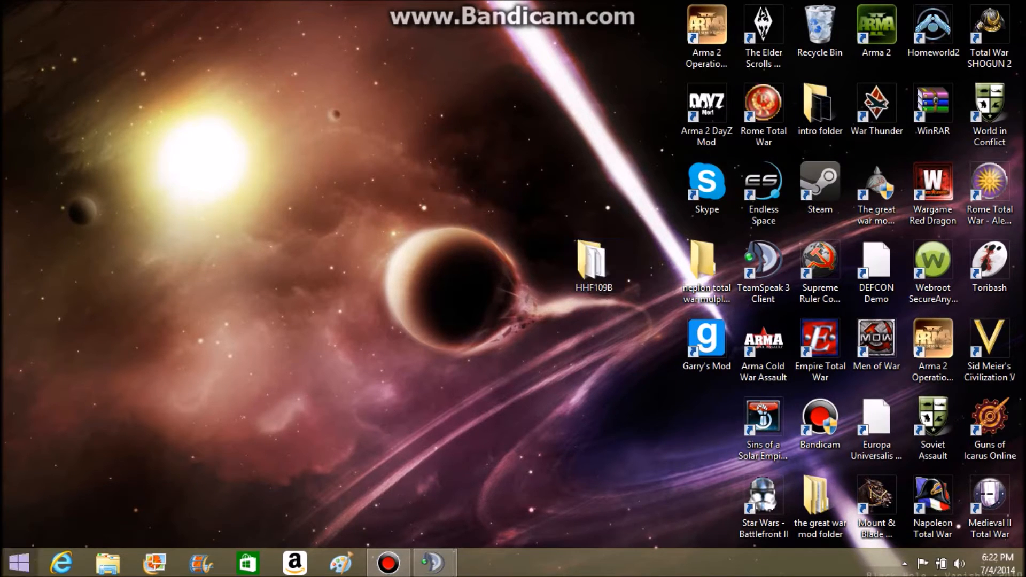
{"action": "left_click", "coordinate": [108, 562]}
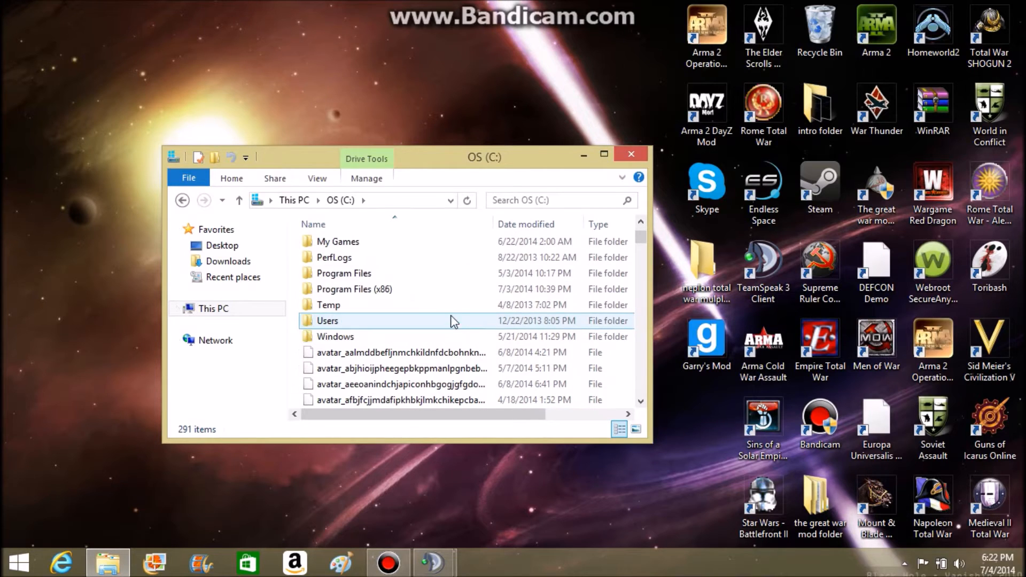
- Browse Program Files (x86)\Sierra\Homeworld2\Data, then open the desktop HHF109B folder
{"action": "left_click", "coordinate": [375, 289]}
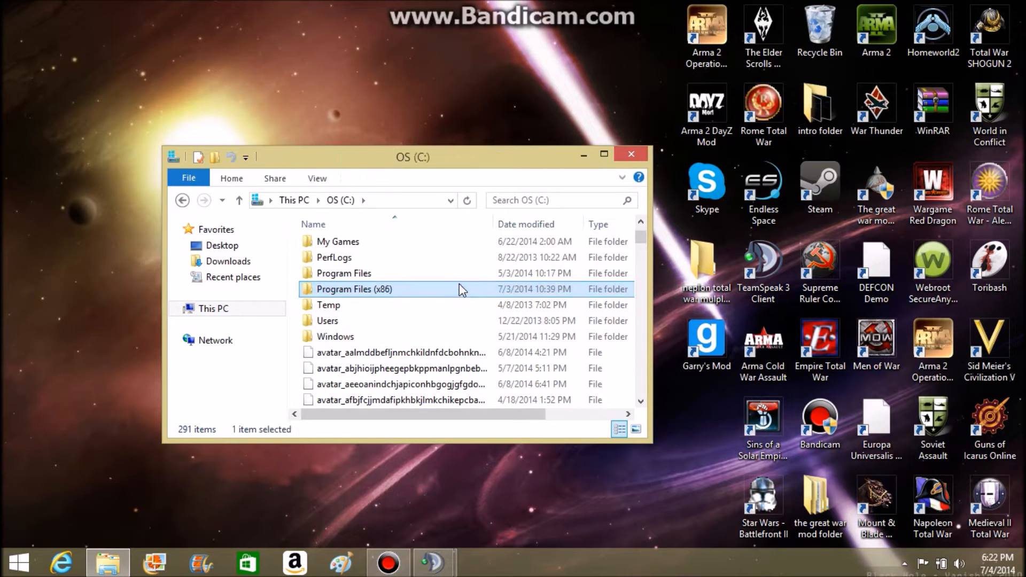
{"action": "double_click", "coordinate": [354, 289]}
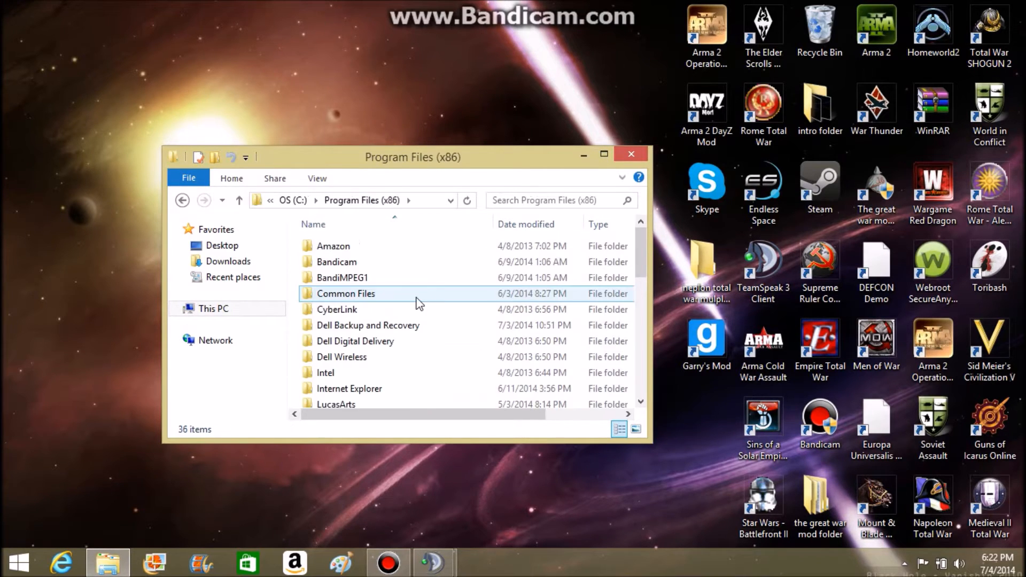
{"action": "scroll", "scroll_direction": "down", "scroll_amount": 3}
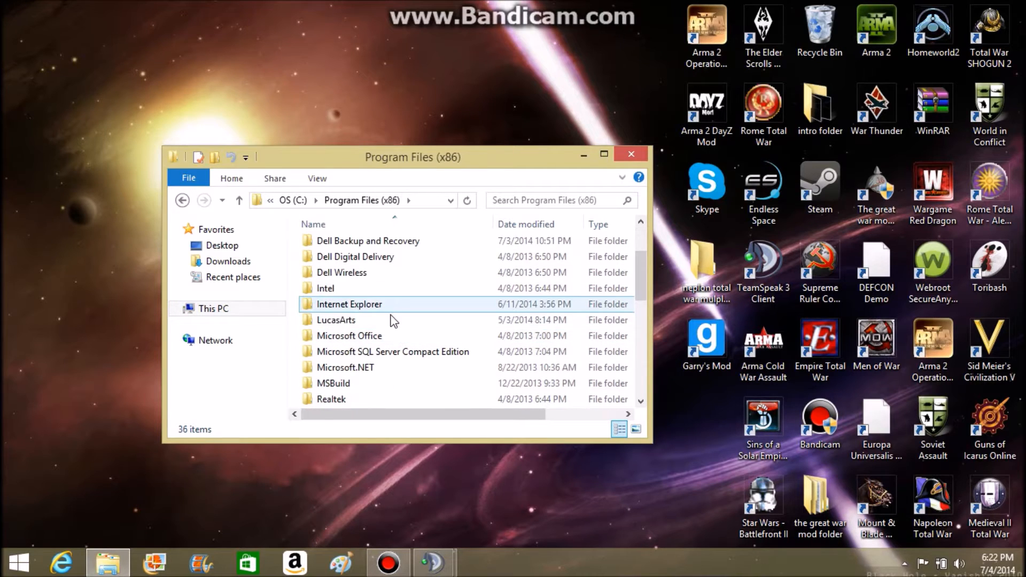
{"action": "scroll", "scroll_direction": "down", "scroll_amount": 3}
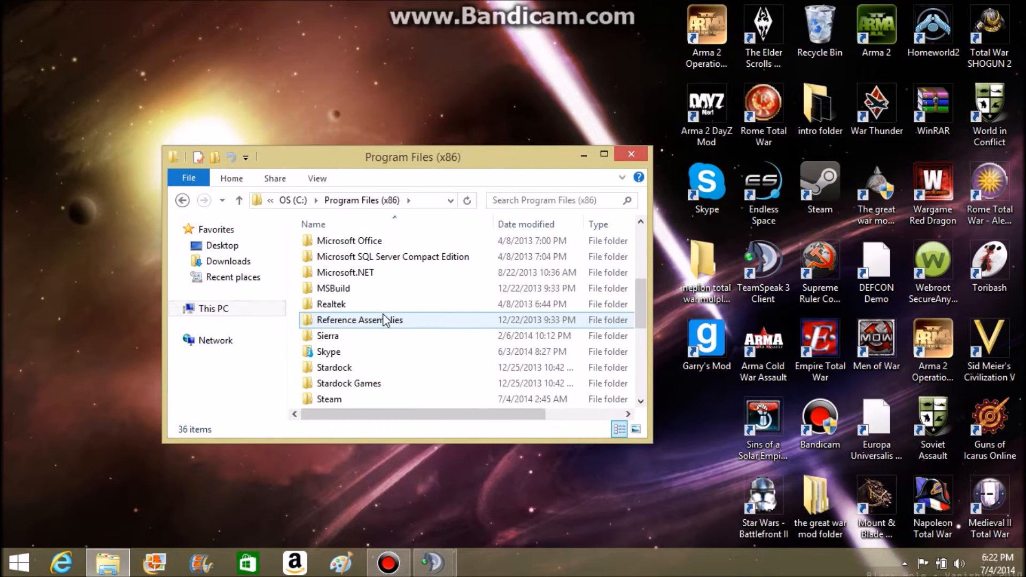
{"action": "double_click", "coordinate": [328, 336]}
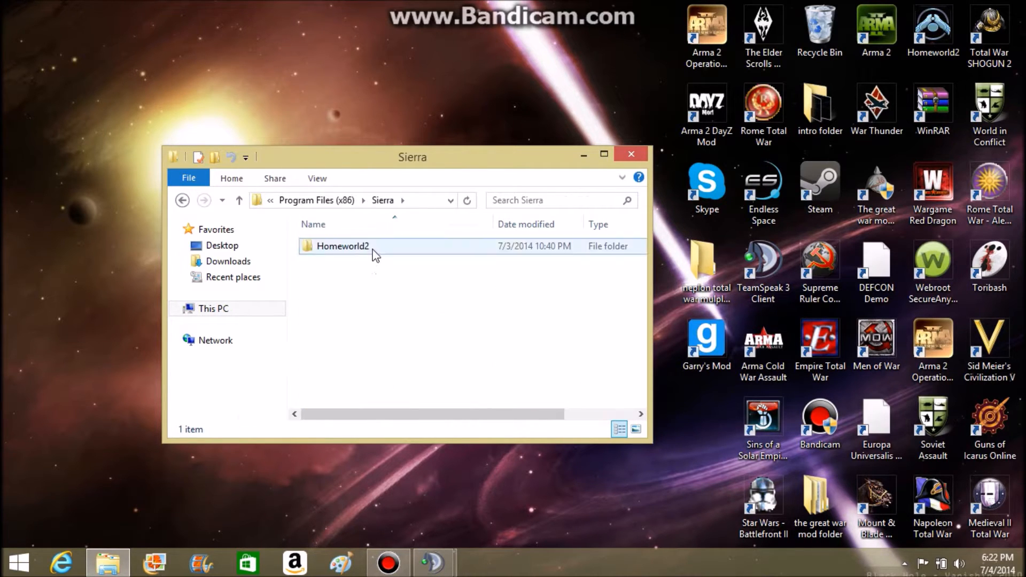
{"action": "double_click", "coordinate": [342, 247]}
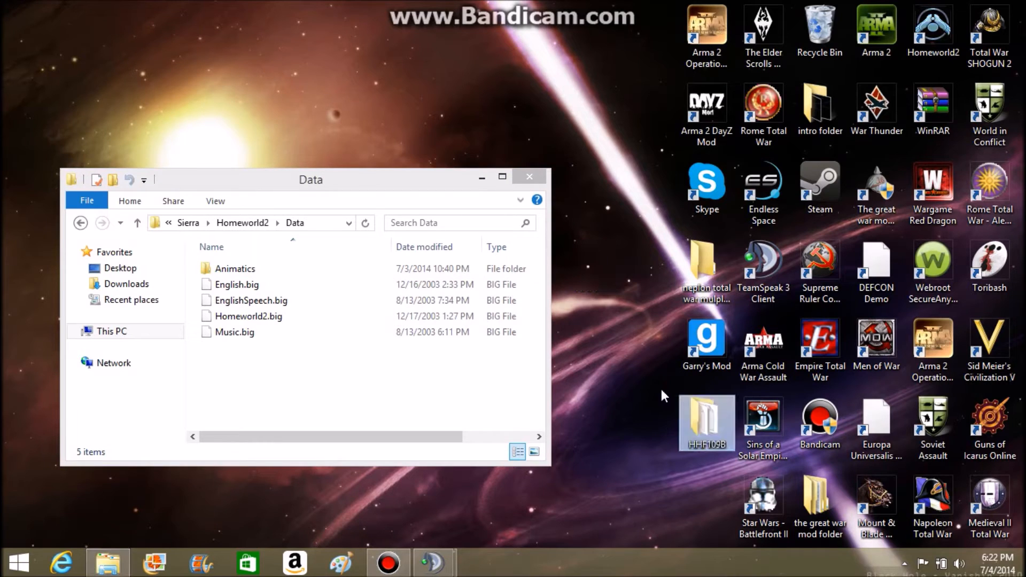
{"action": "double_click", "coordinate": [705, 422]}
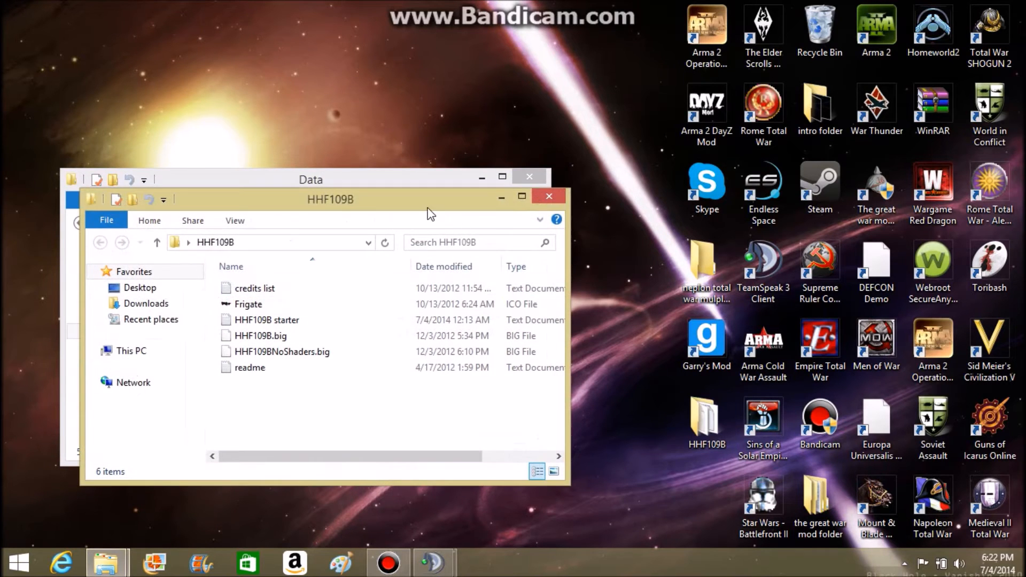
- Place the mod window beside Data and move HHF109B.big in, approving admin access
{"action": "left_click_drag", "start_coordinate": [330, 199], "coordinate": [685, 124]}
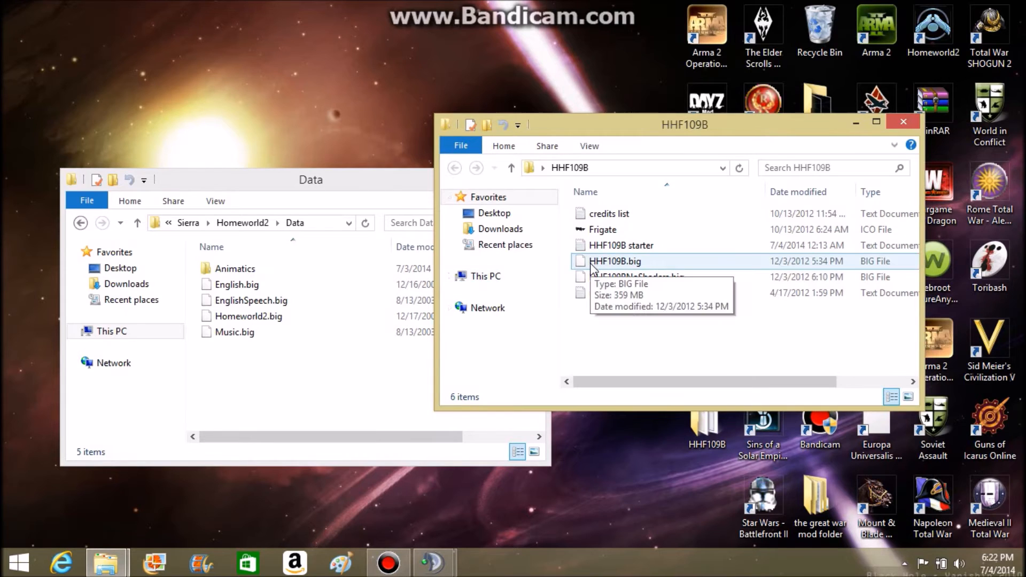
{"action": "mouse_move", "coordinate": [611, 265]}
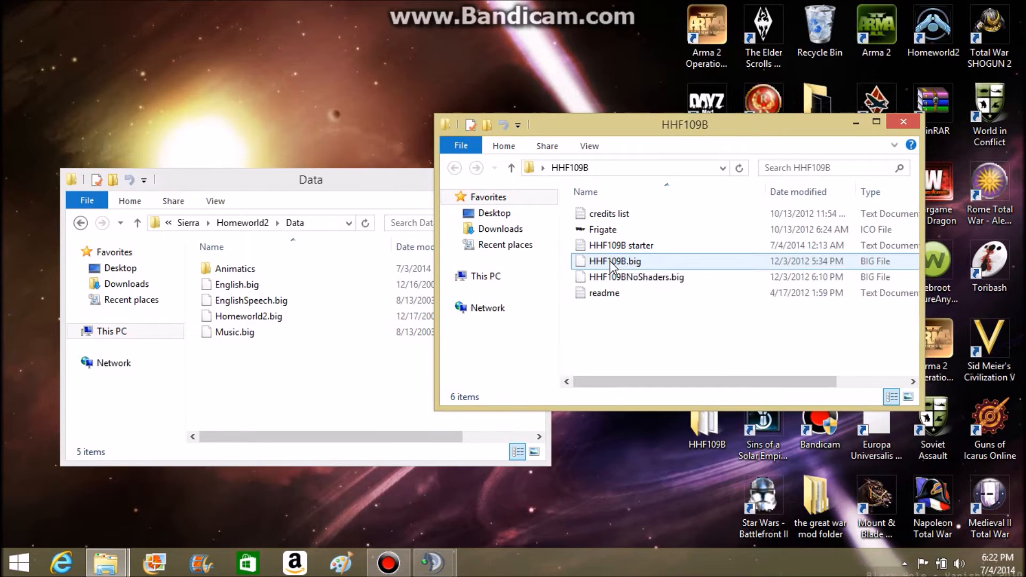
{"action": "left_click_drag", "start_coordinate": [614, 262], "coordinate": [366, 340]}
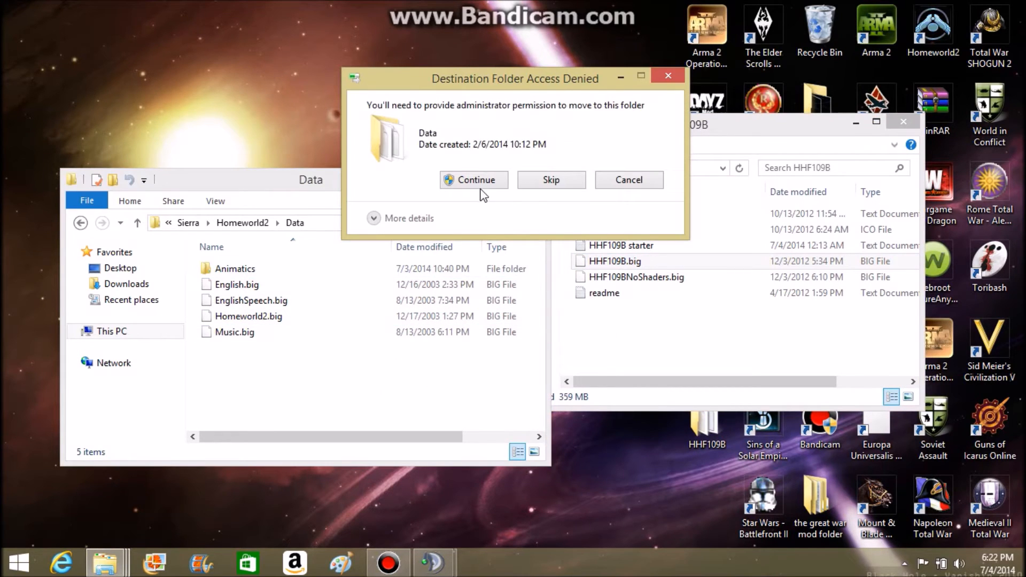
{"action": "left_click", "coordinate": [473, 180]}
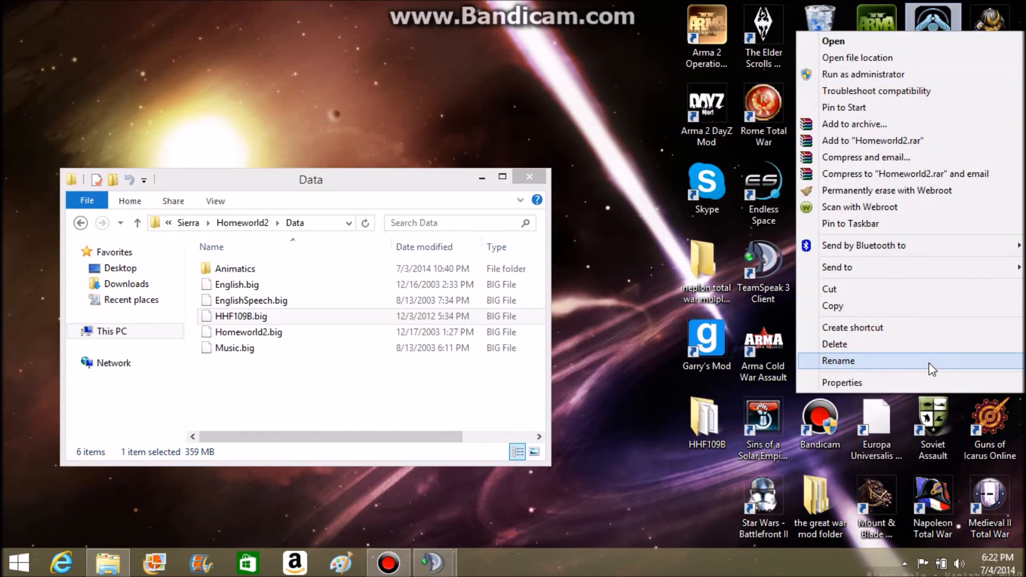
- Open the Homeworld2 desktop shortcut's Properties to view its -mod HHF109B.big target
{"action": "left_click", "coordinate": [841, 383]}
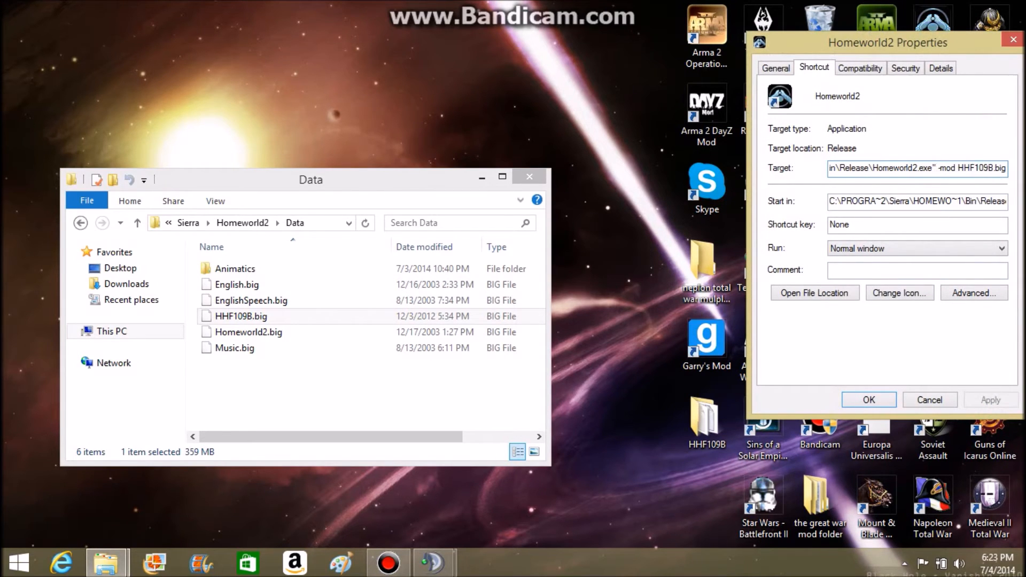
{"action": "mouse_move", "coordinate": [983, 169]}
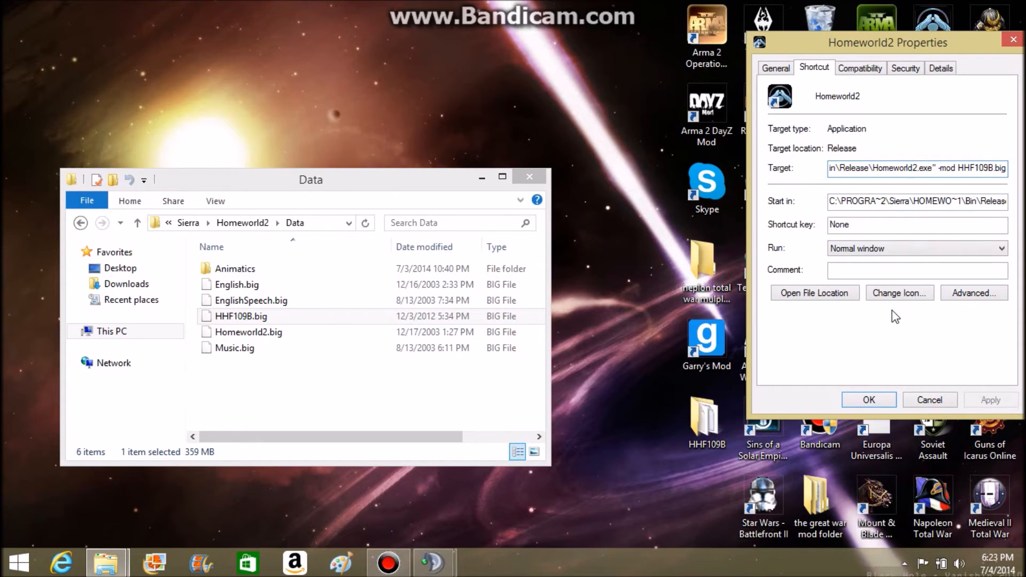
{"action": "mouse_move", "coordinate": [870, 405]}
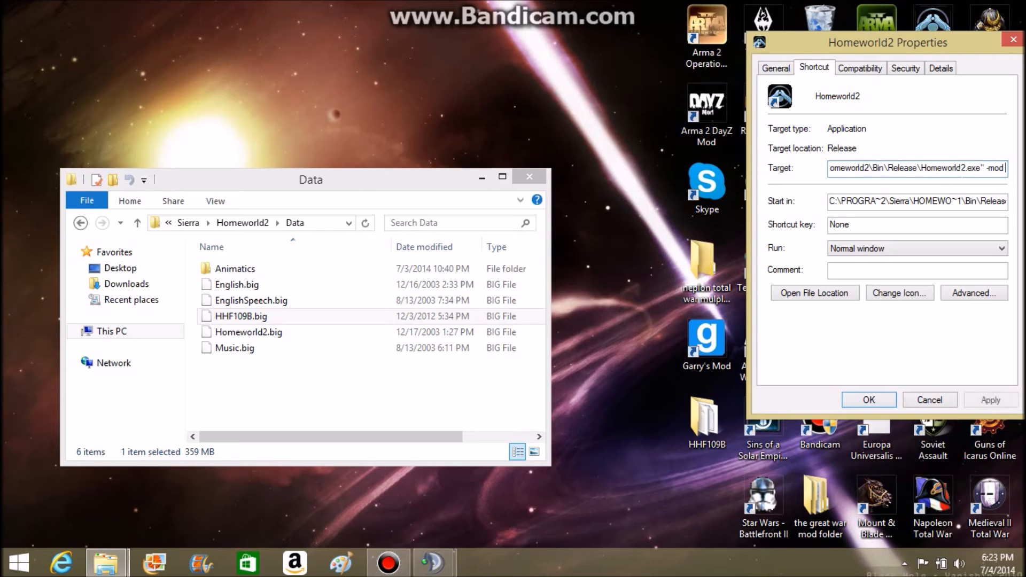
- Move HHF109BNoShaders.big into Data with admin approval, then close the HHF109B window
{"action": "left_click", "coordinate": [251, 300]}
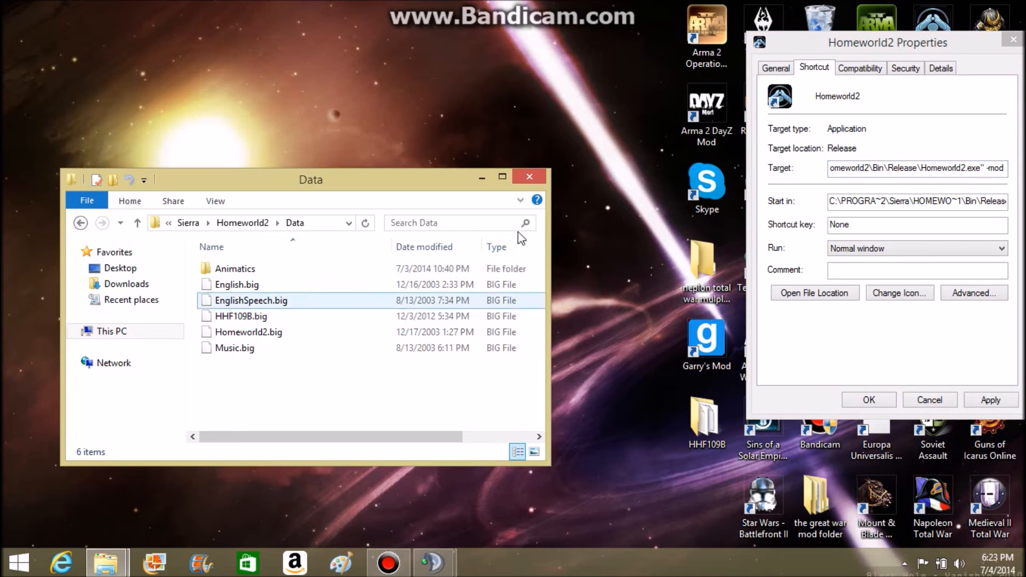
{"action": "triple_click", "coordinate": [917, 168]}
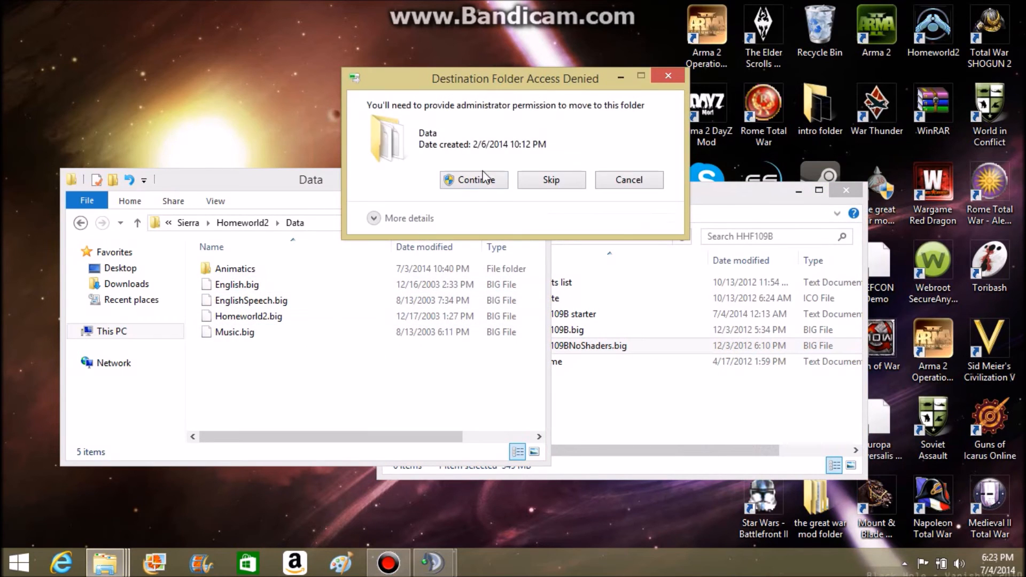
{"action": "left_click", "coordinate": [474, 180]}
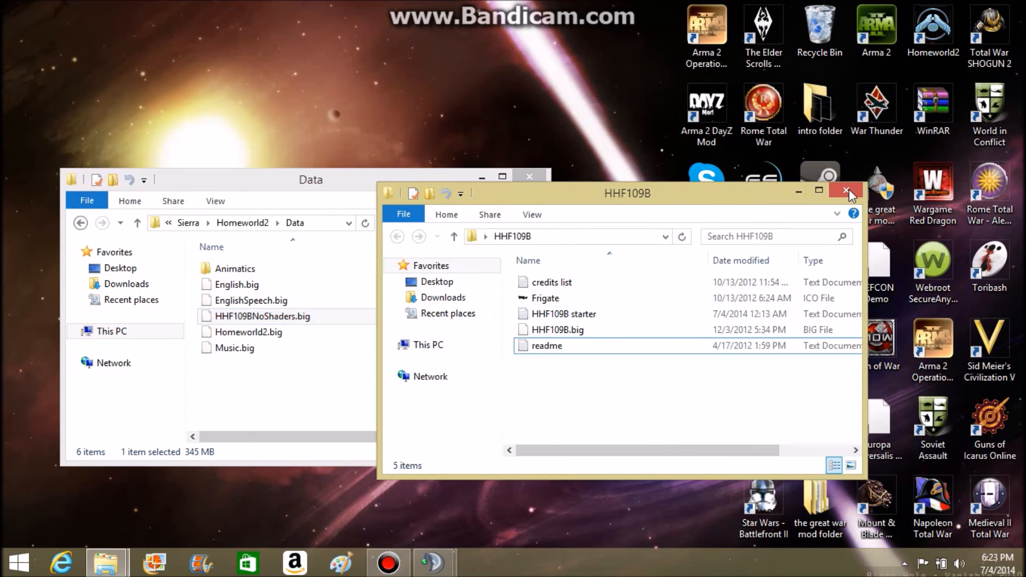
{"action": "left_click", "coordinate": [846, 191]}
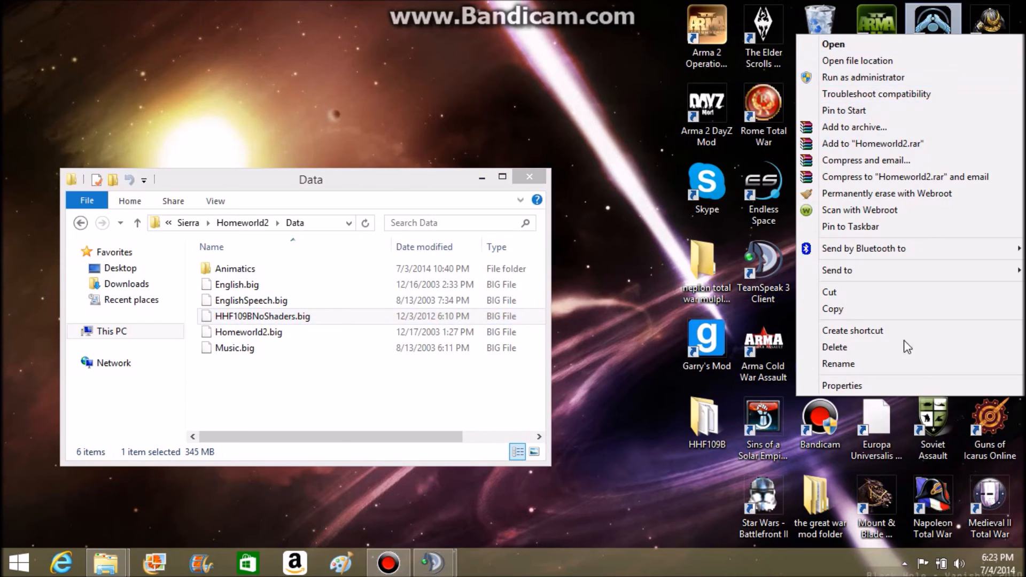
- Change the Homeworld2 shortcut target to end with -modHHF109BNoShaders.big and save
{"action": "left_click", "coordinate": [842, 385]}
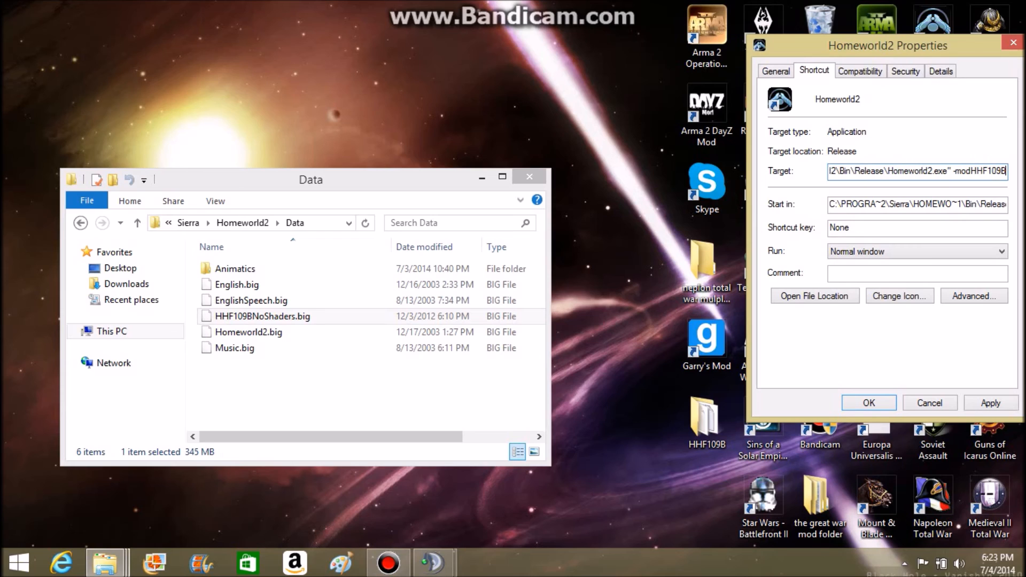
{"action": "type", "text": "NO"}
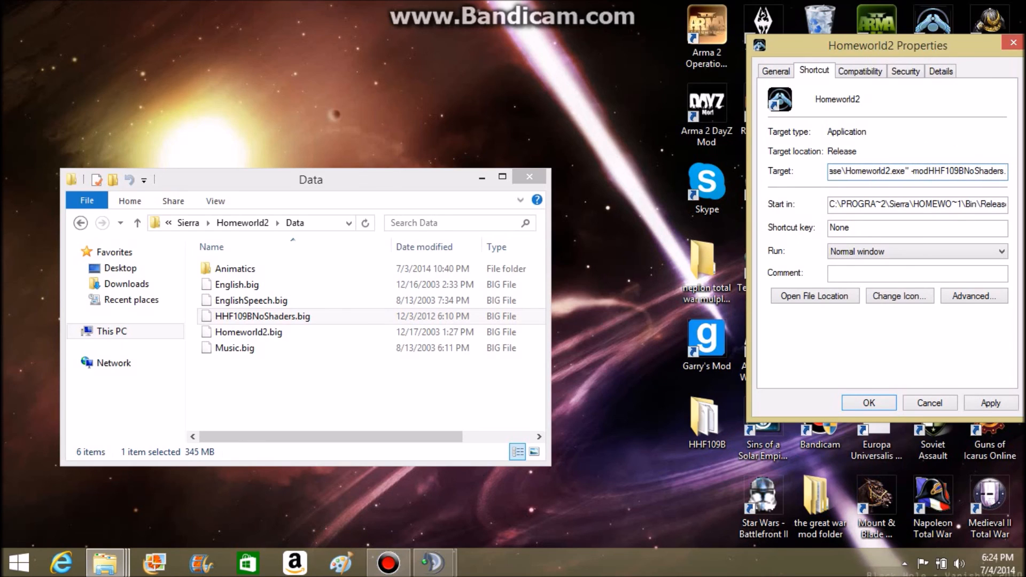
{"action": "type", "text": ".big"}
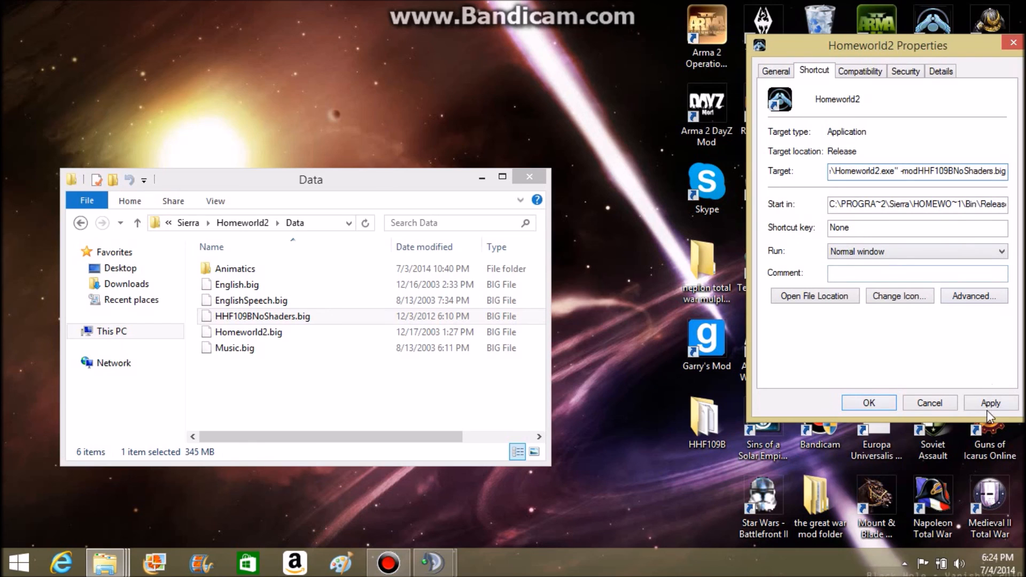
{"action": "left_click", "coordinate": [869, 402]}
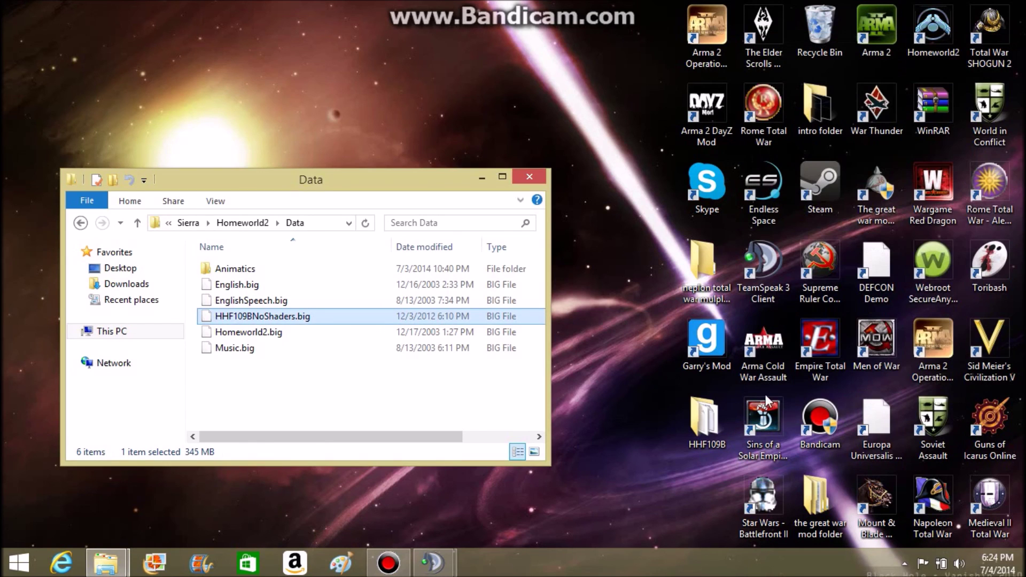